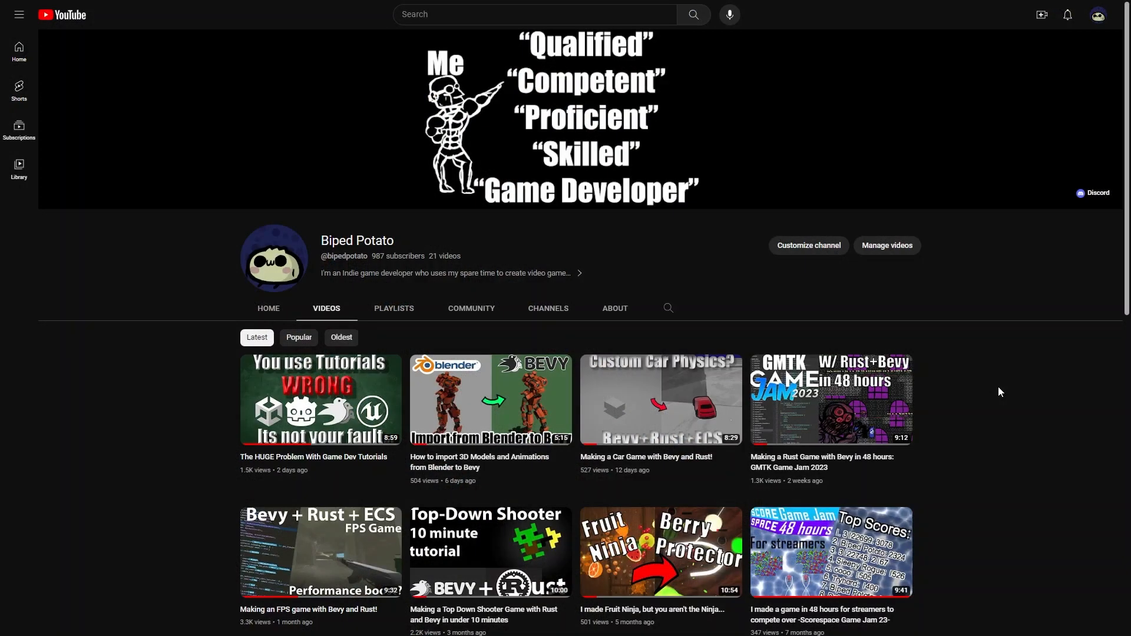
# Walk the new mouse player from the brick test room into the yellow-pipe room
pyautogui.scroll(-3)
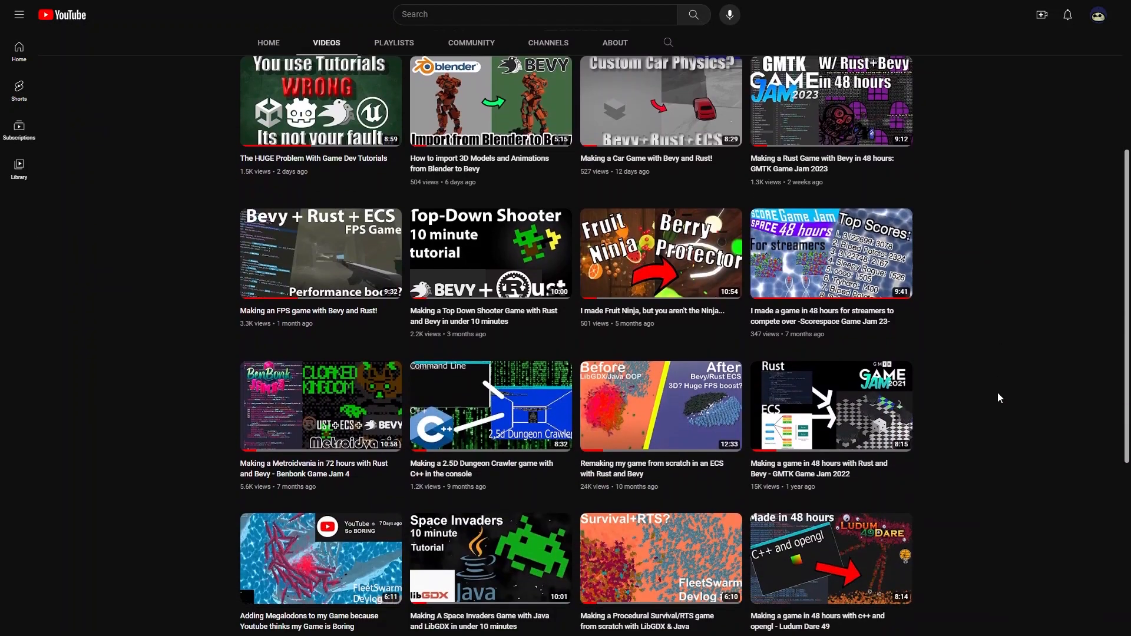
pyautogui.scroll(-3)
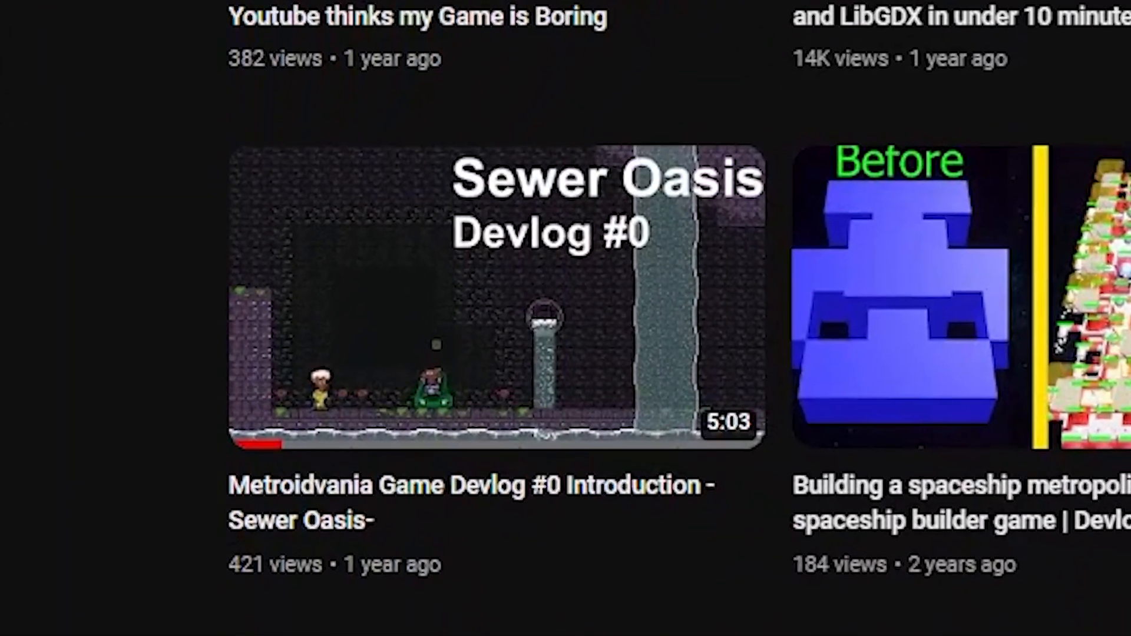
pyautogui.scroll(-3)
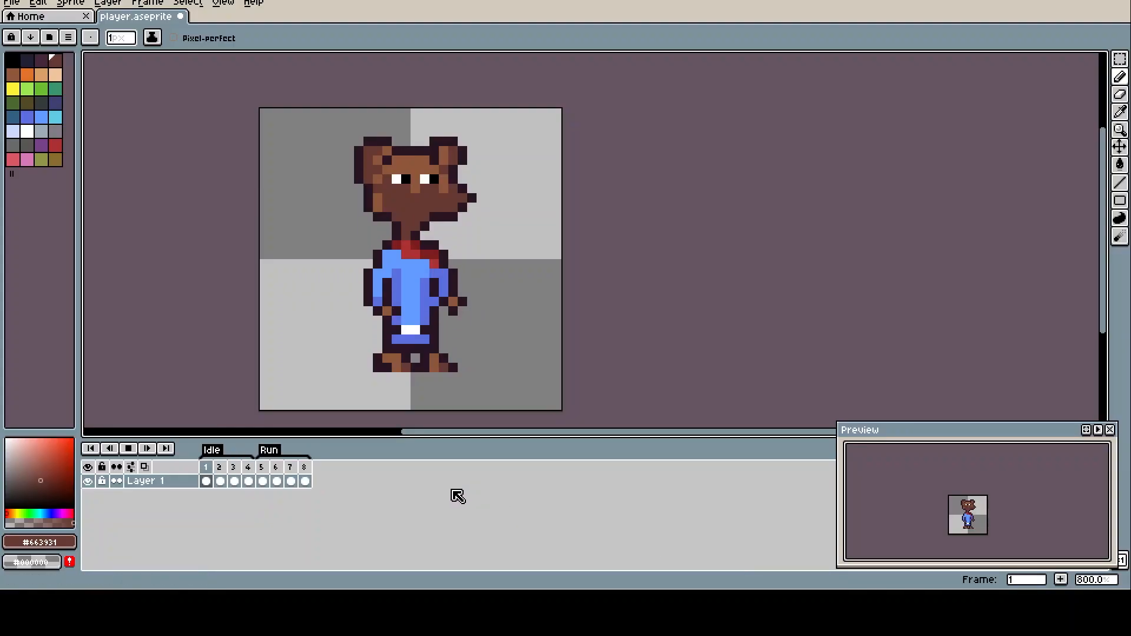
pyautogui.click(304, 466)
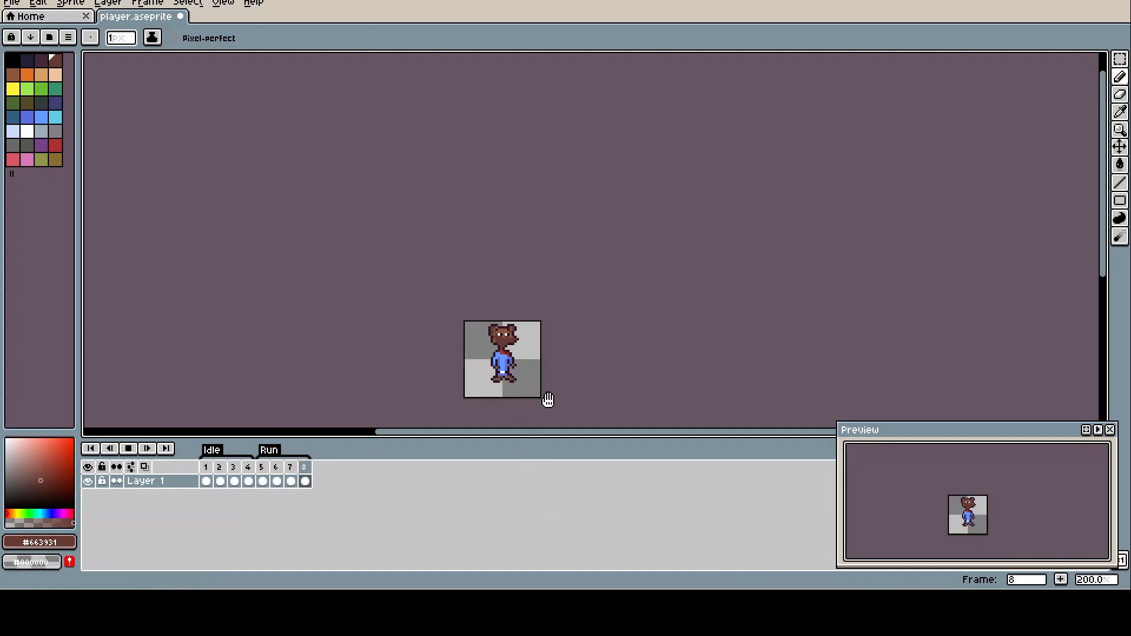
pyautogui.moveTo(515, 404)
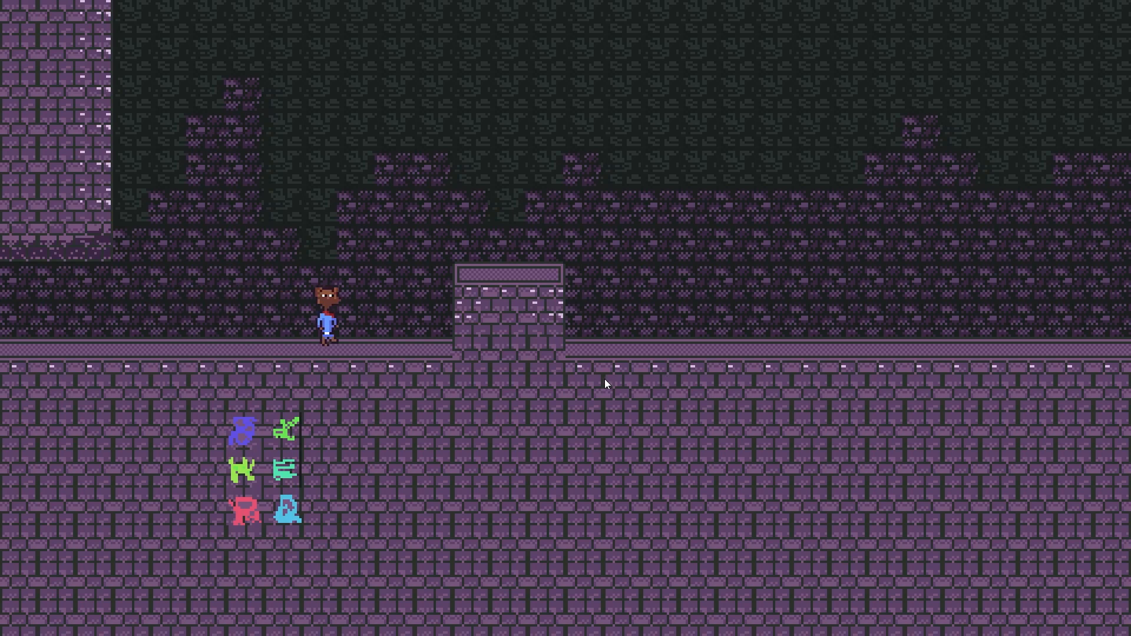
pyautogui.press('Right')
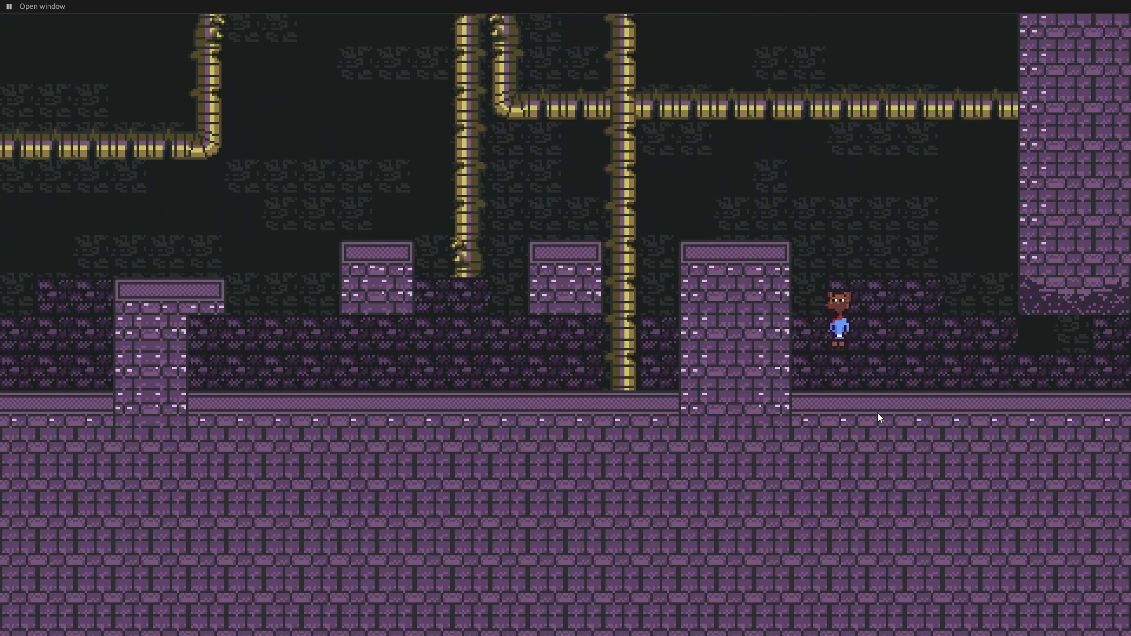
pyautogui.click(43, 6)
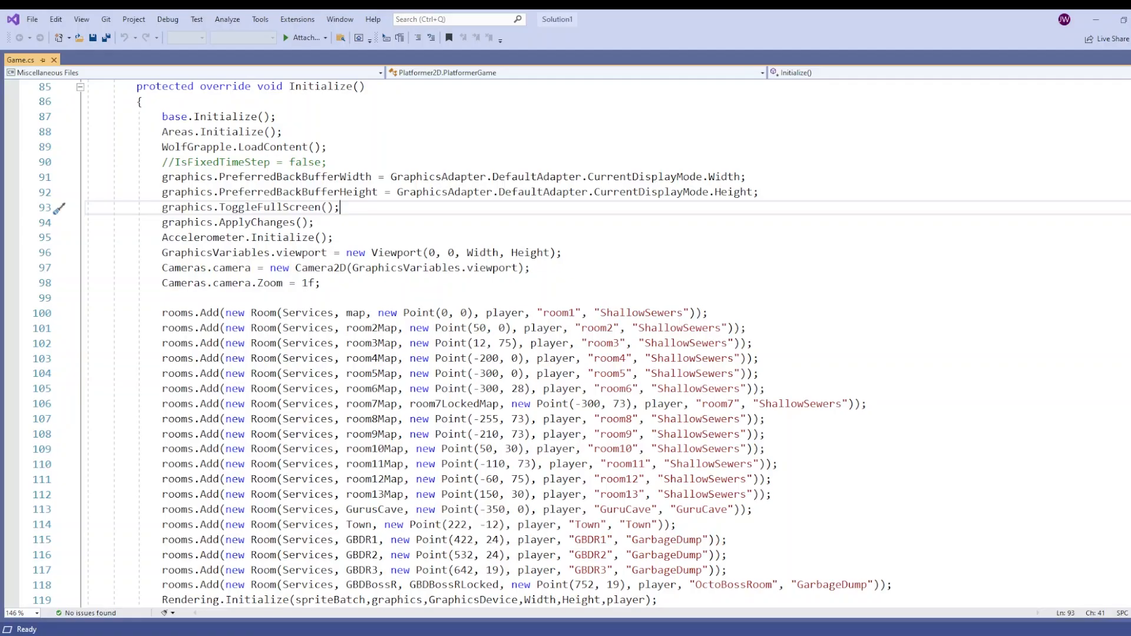
# Select the rooms.Add calls on lines 100–119 of the old Game.cs
pyautogui.scroll(-3)
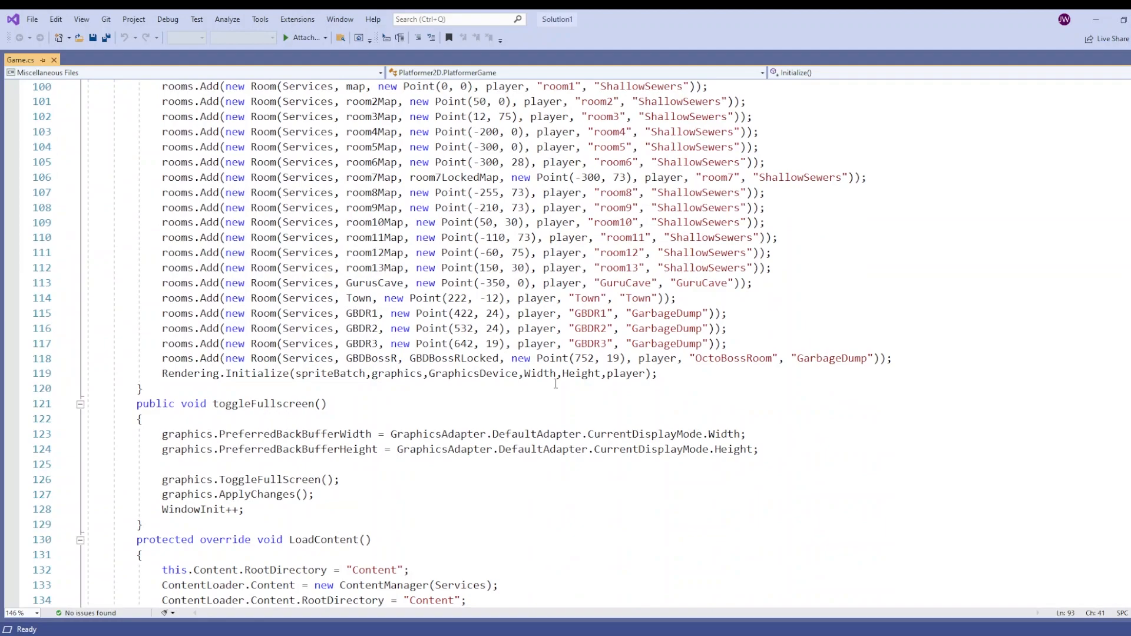
pyautogui.scroll(-3)
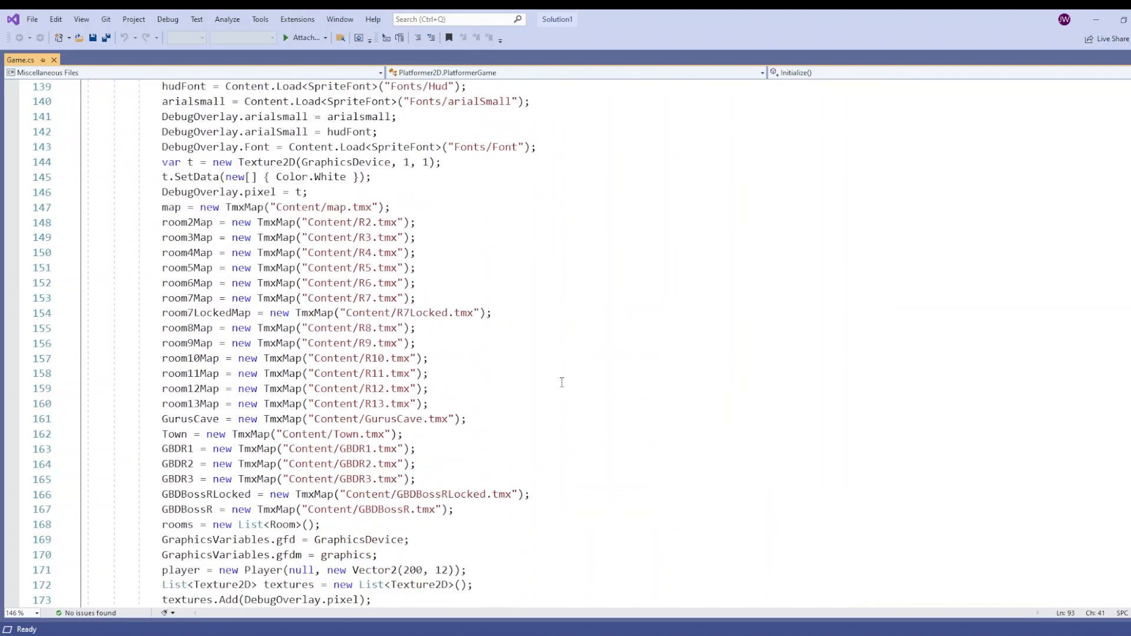
pyautogui.moveTo(561, 371)
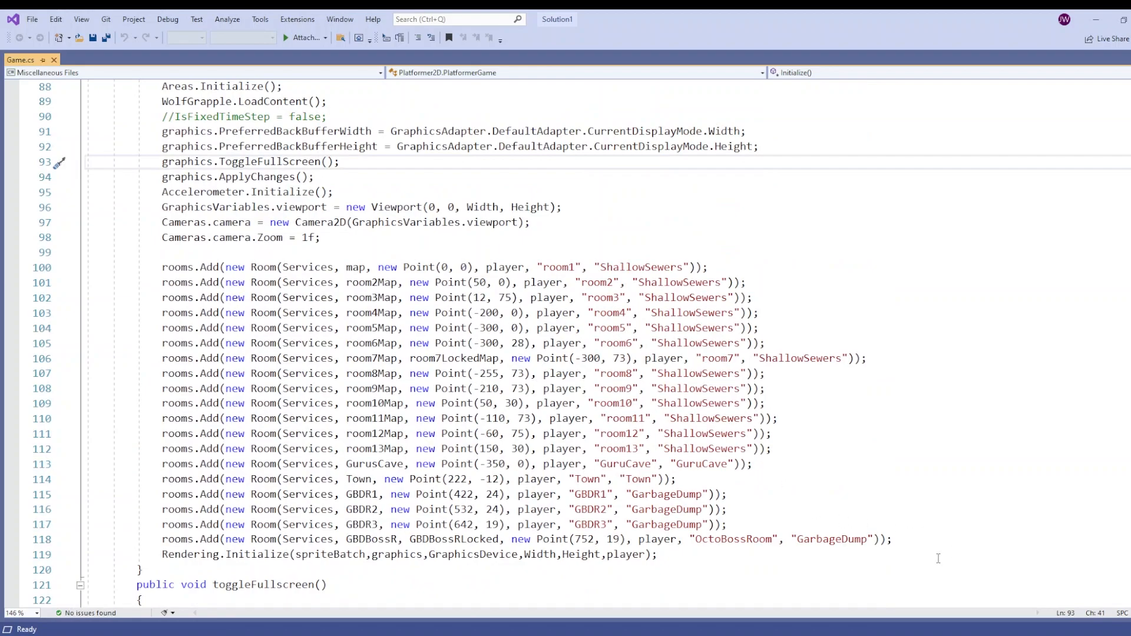
pyautogui.moveTo(162, 268); pyautogui.dragTo(656, 555)
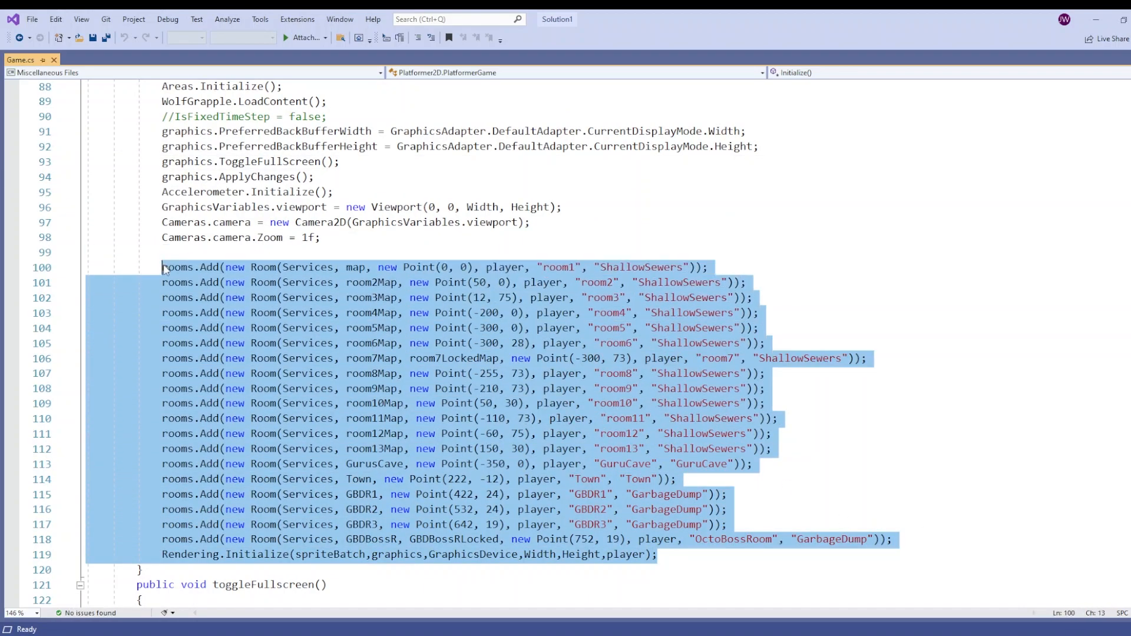
pyautogui.click(773, 448)
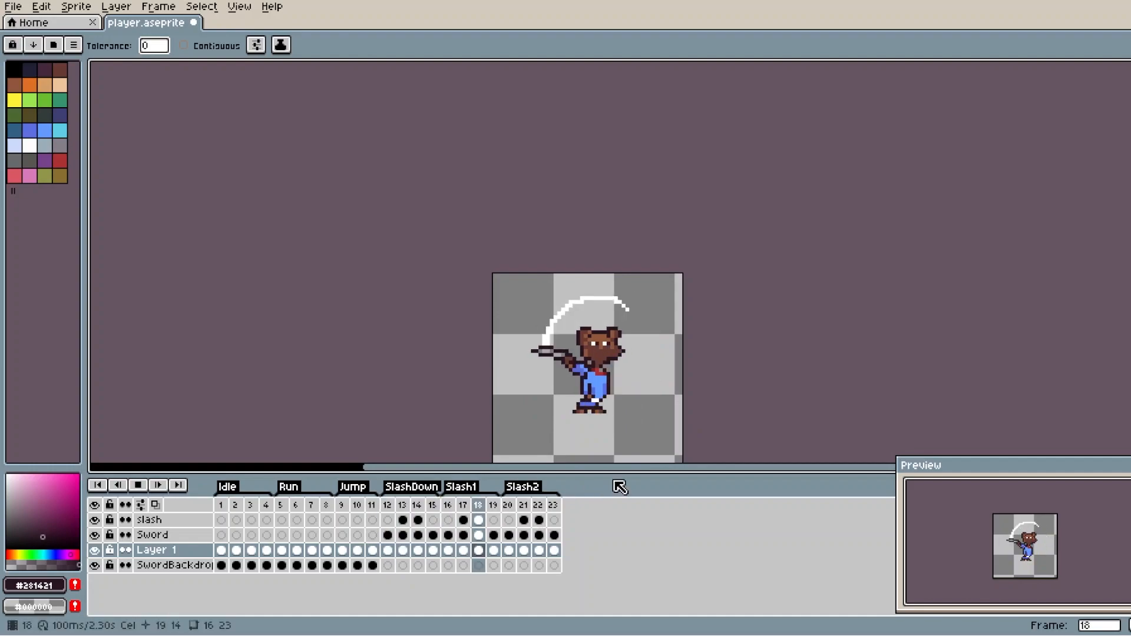
# Inspect the Slash2 tag's frames and Frame Tag Properties, then view frame 21
pyautogui.click(510, 521)
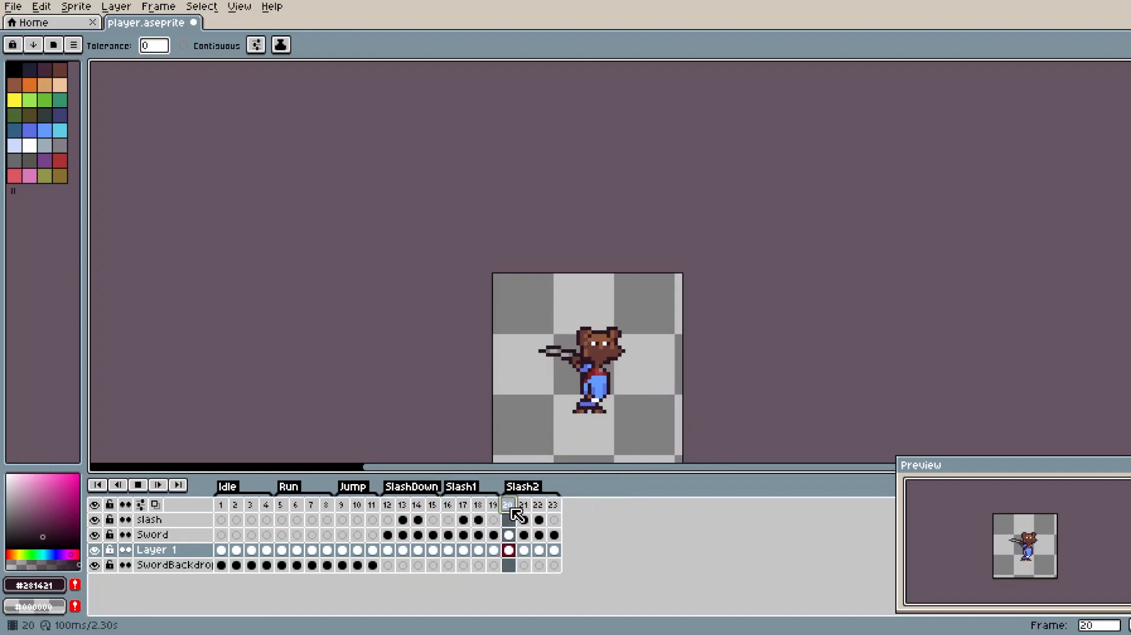
pyautogui.doubleClick(521, 486)
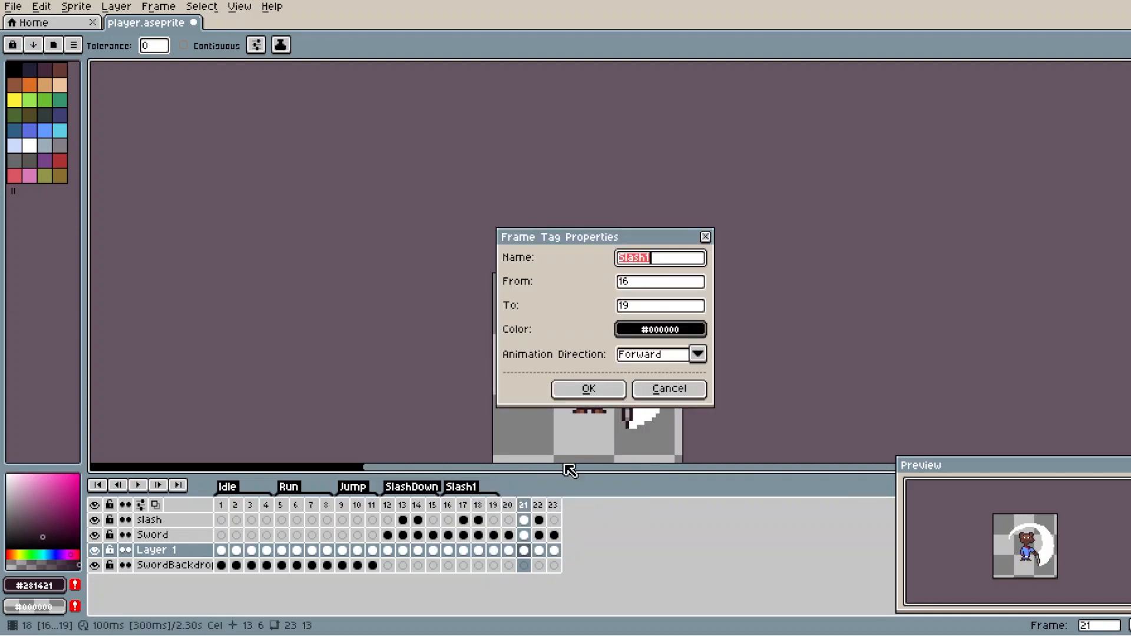
pyautogui.click(588, 389)
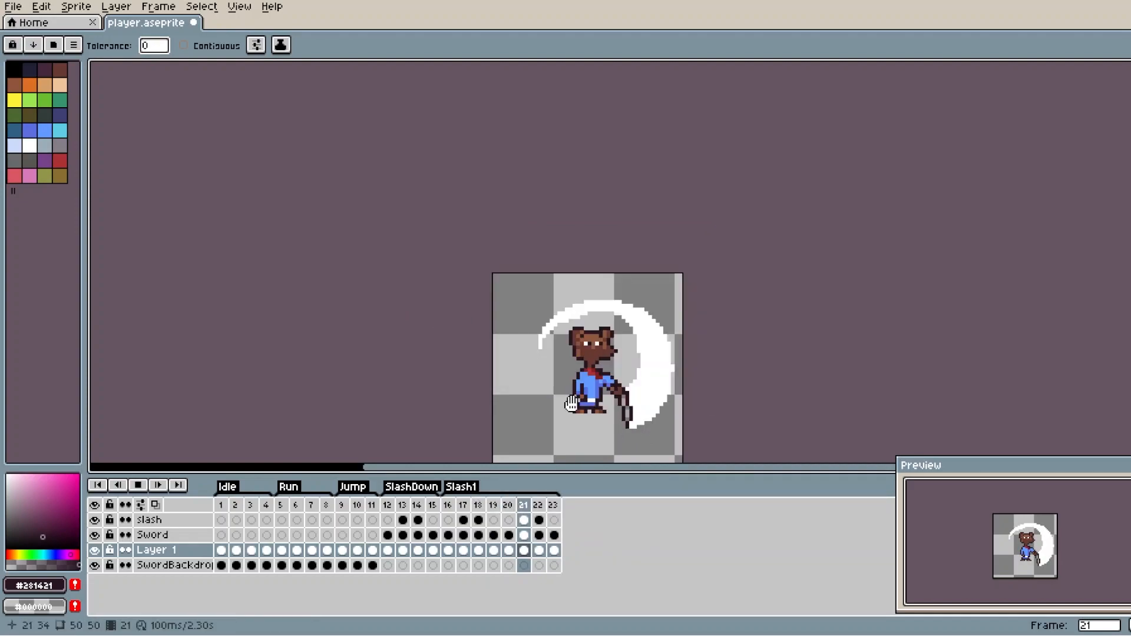
pyautogui.click(464, 506)
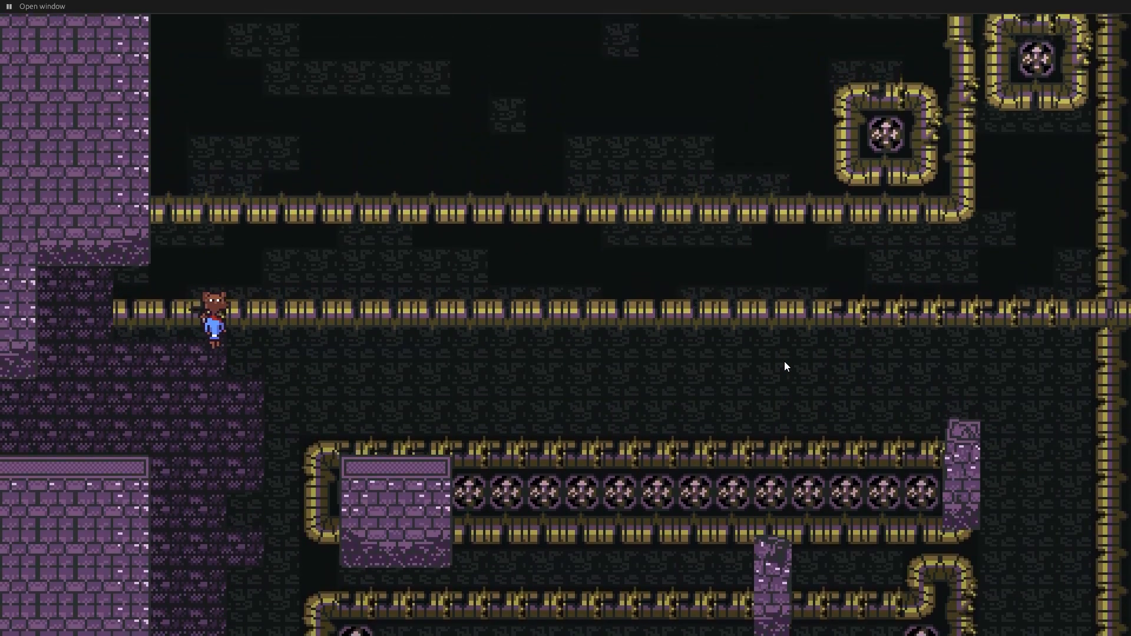
# Move the player around the large sewer room of pipes and fans
pyautogui.press('Down')
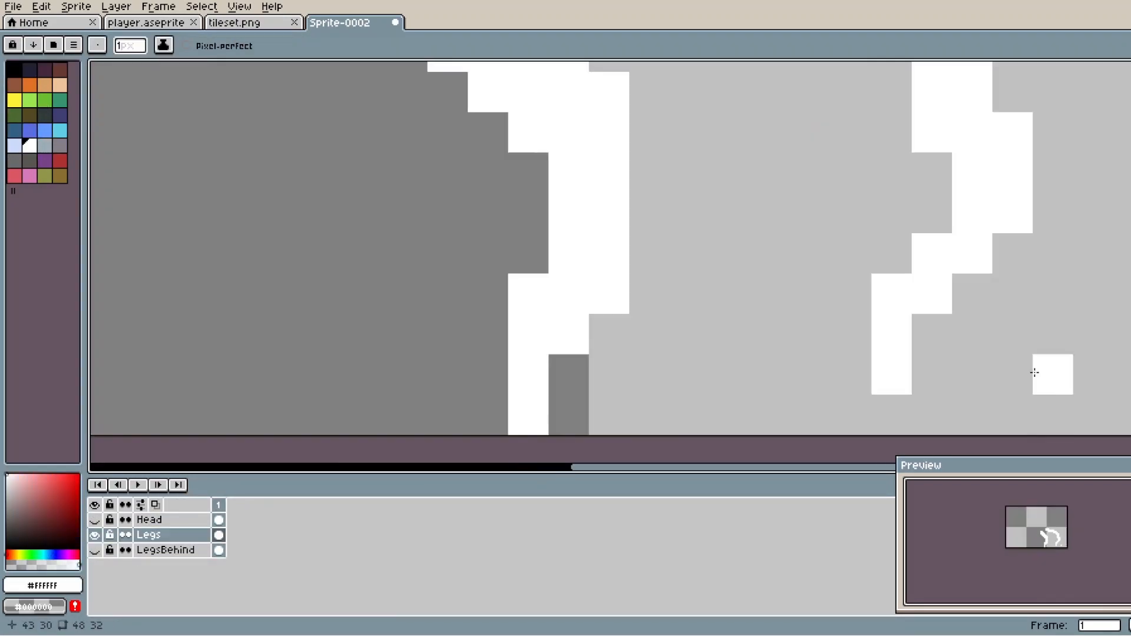
# Preview the spider boss's crouched Jump, tall frame 12 and spread-legs Air poses in Sprite-0002
pyautogui.click(146, 23)
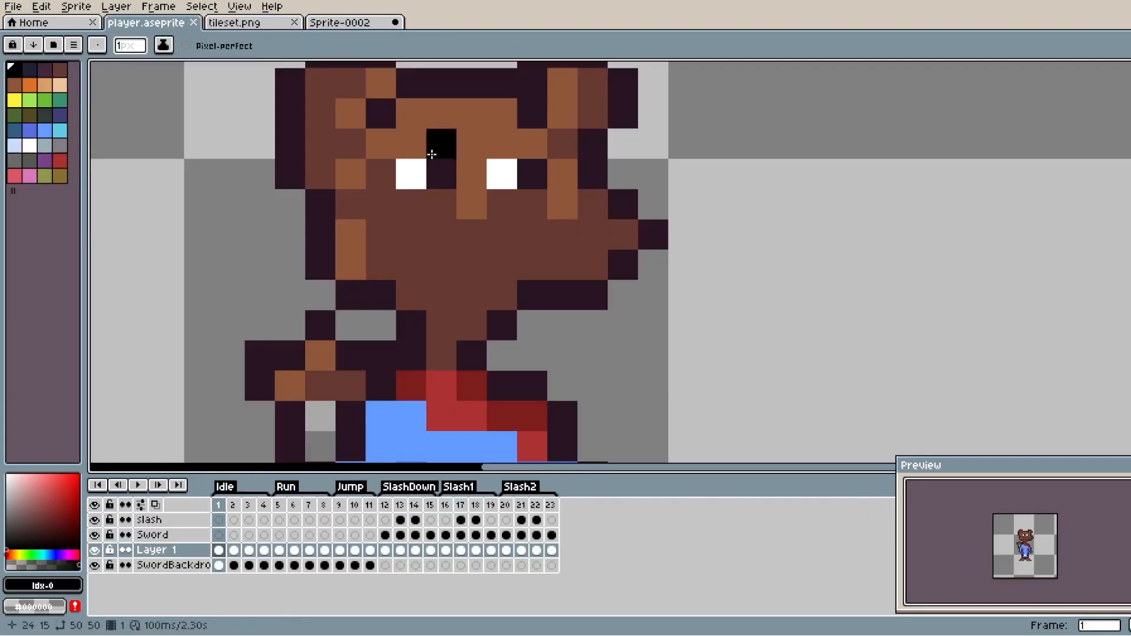
pyautogui.click(348, 22)
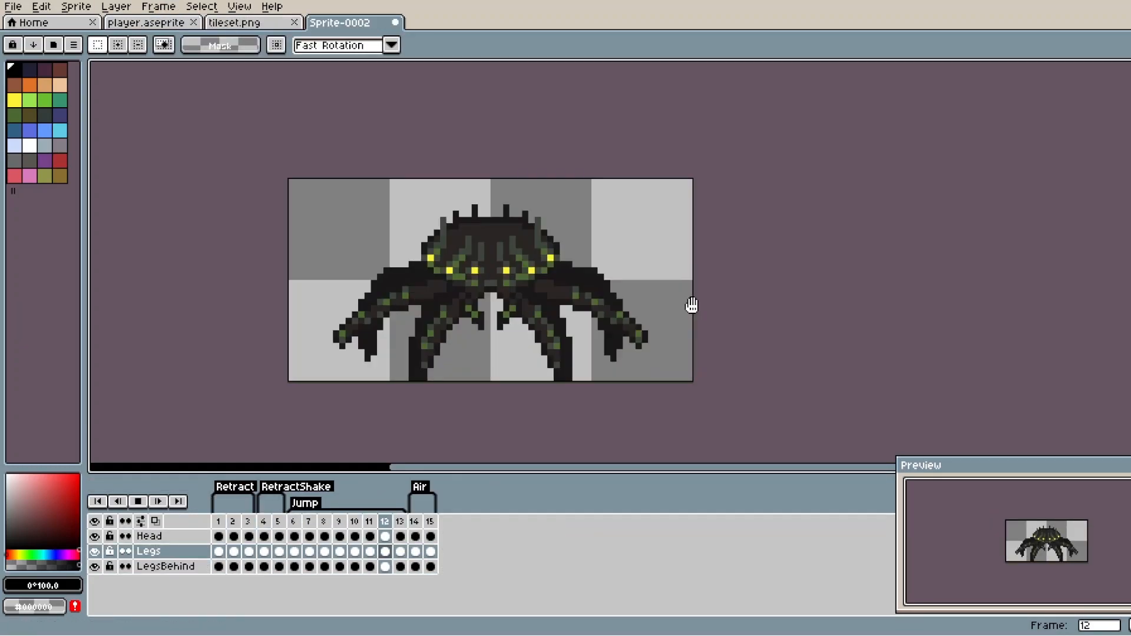
pyautogui.click(293, 522)
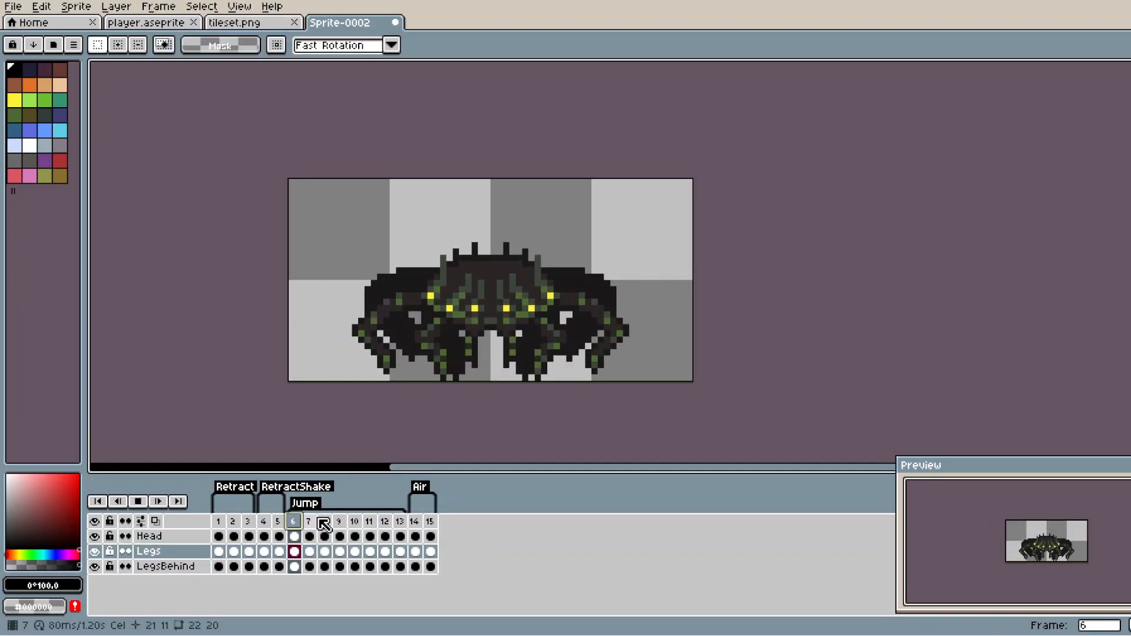
pyautogui.click(309, 521)
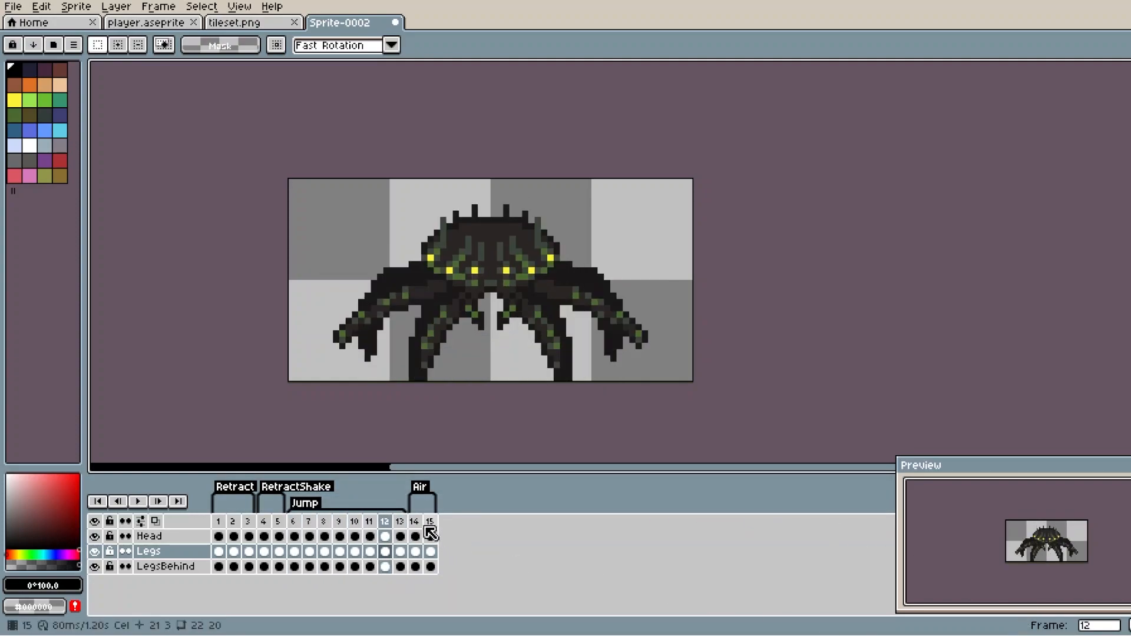
pyautogui.click(432, 521)
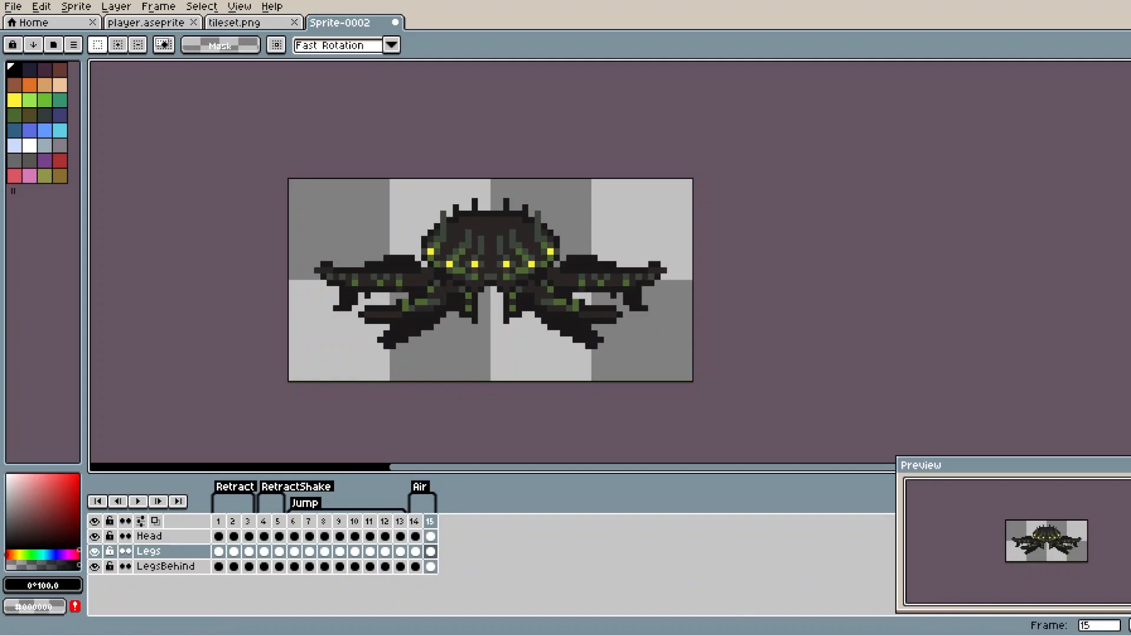